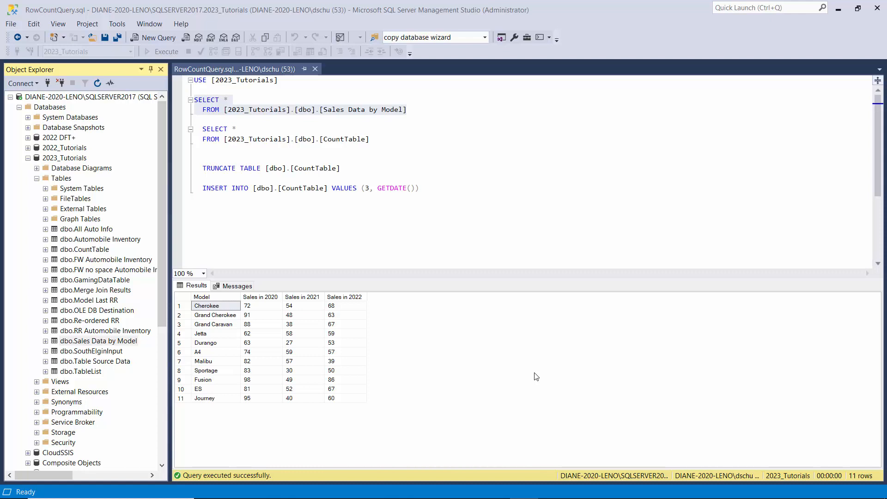
pyautogui.moveTo(840, 8)
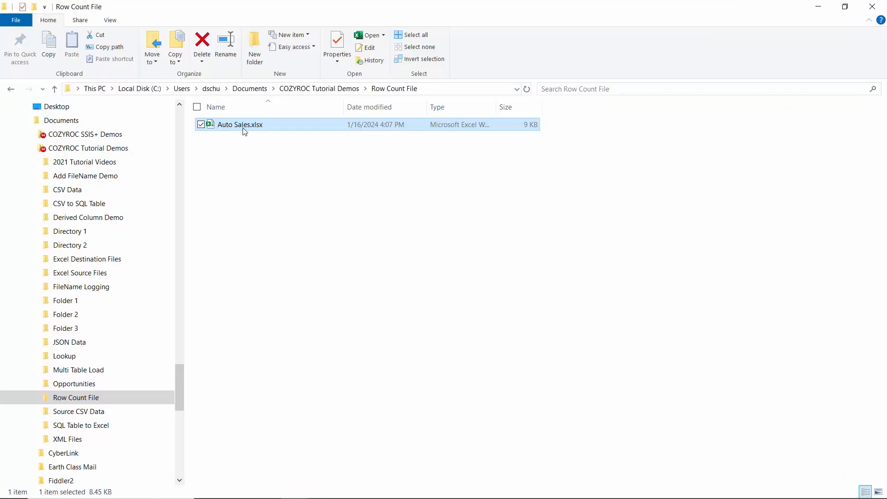
# - Inspect the Auto Sales workbook to confirm it is empty, then close it
pyautogui.doubleClick(240, 124)
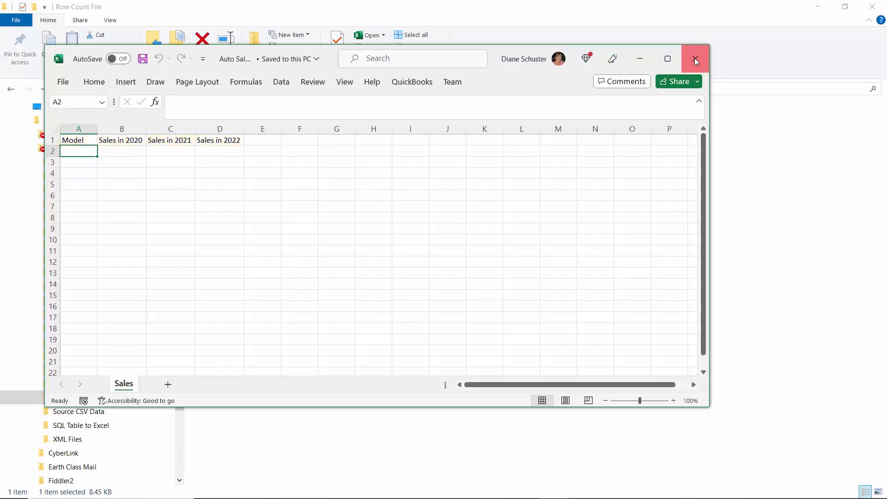
pyautogui.click(694, 59)
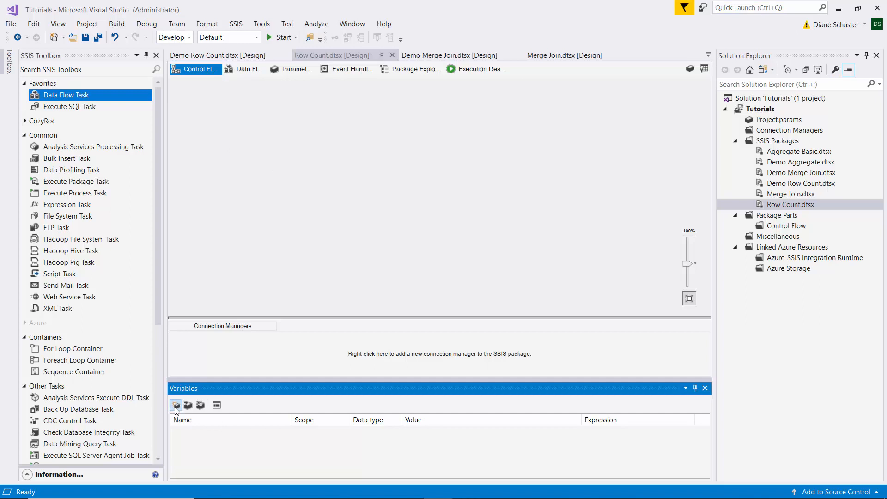
# - Add a package variable and name it CountVariable
pyautogui.click(176, 404)
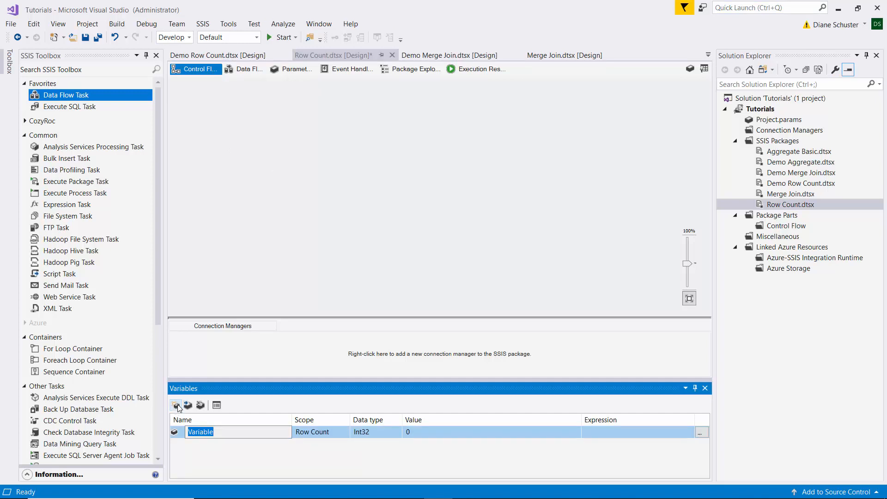
pyautogui.write('Count')
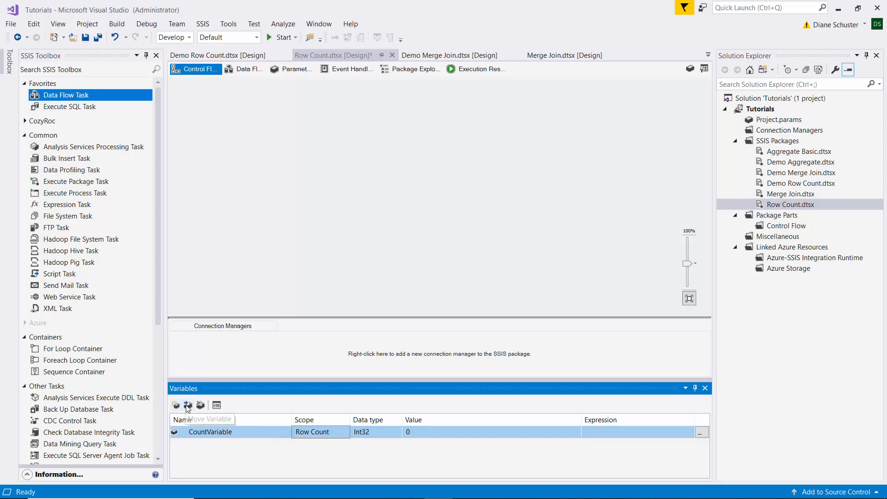
pyautogui.moveTo(384, 435)
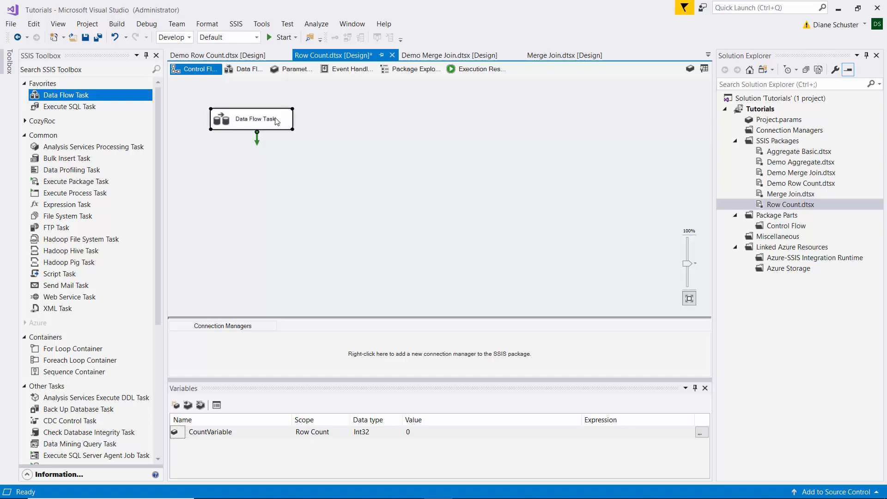
# - Place an OLE DB Source in the Data Flow Task and rename it Read source rows
pyautogui.click(246, 69)
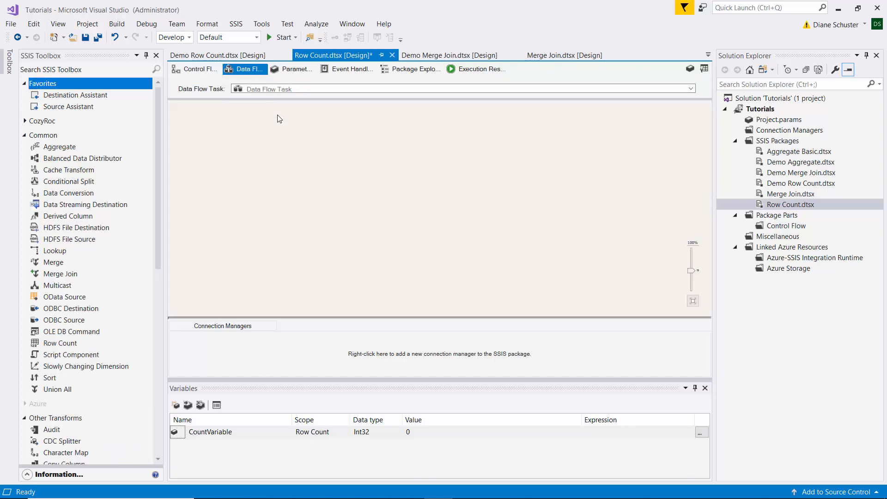
pyautogui.moveTo(205, 178)
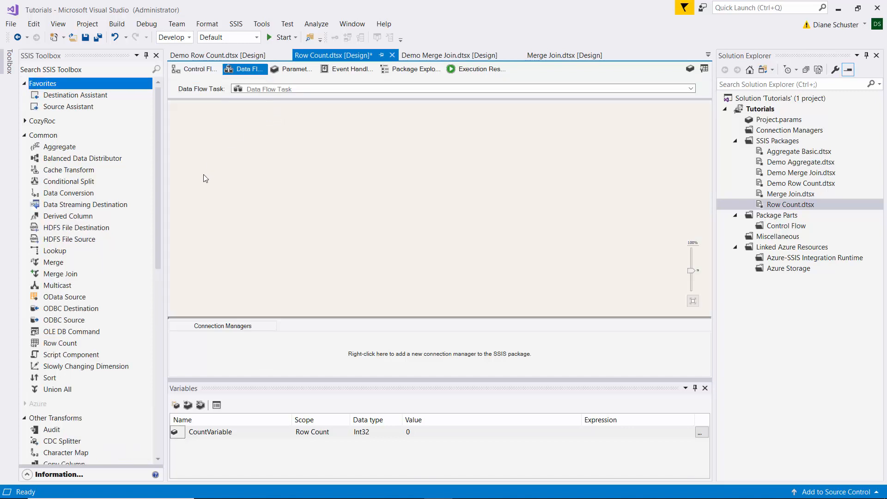
pyautogui.scroll(-3)
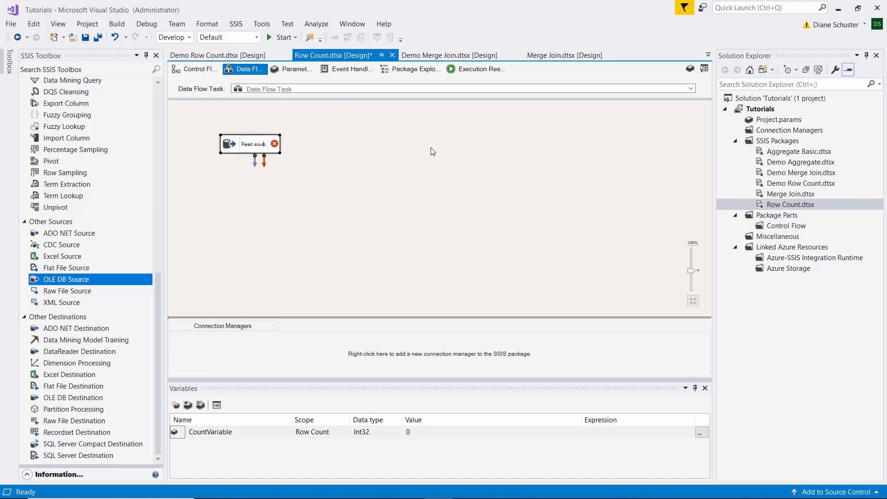
pyautogui.write('Read source rows')
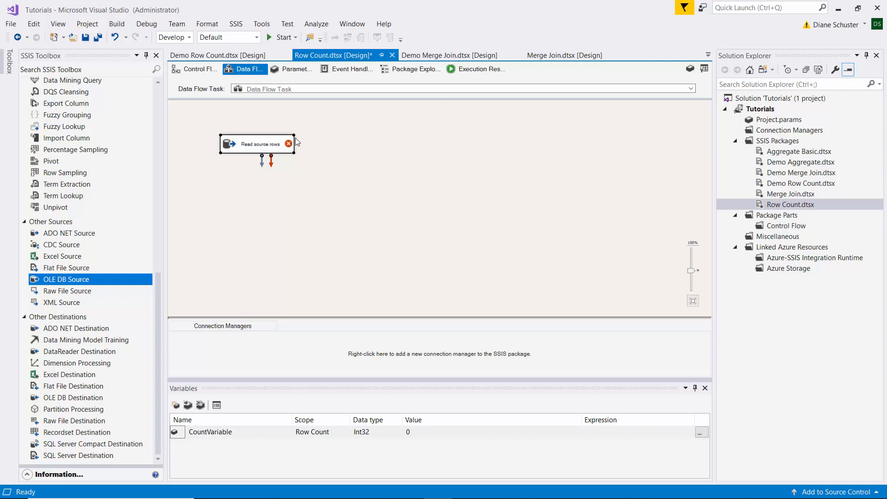
# - Create a new connection manager for the source using the 2023_Tutorials data connection
pyautogui.doubleClick(257, 143)
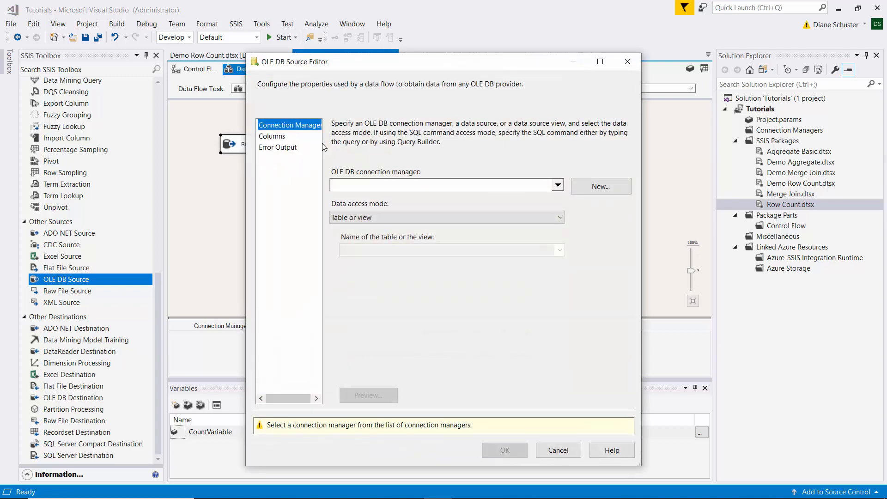
pyautogui.click(600, 185)
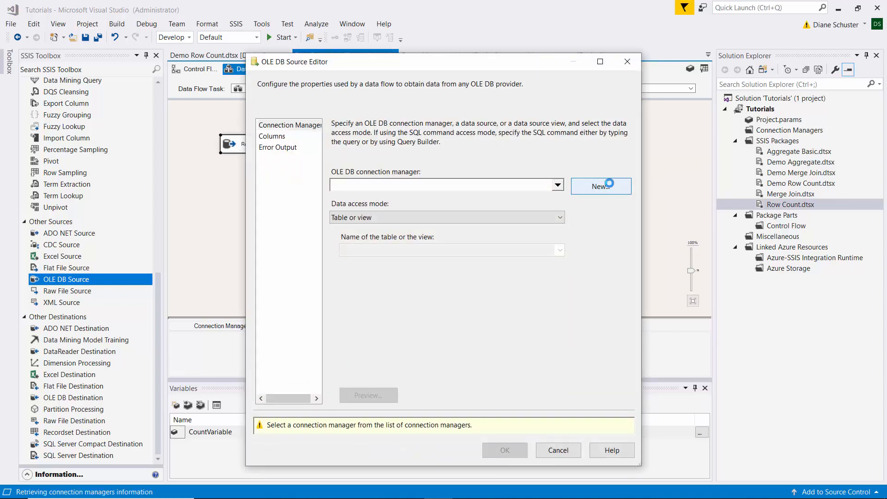
pyautogui.click(600, 185)
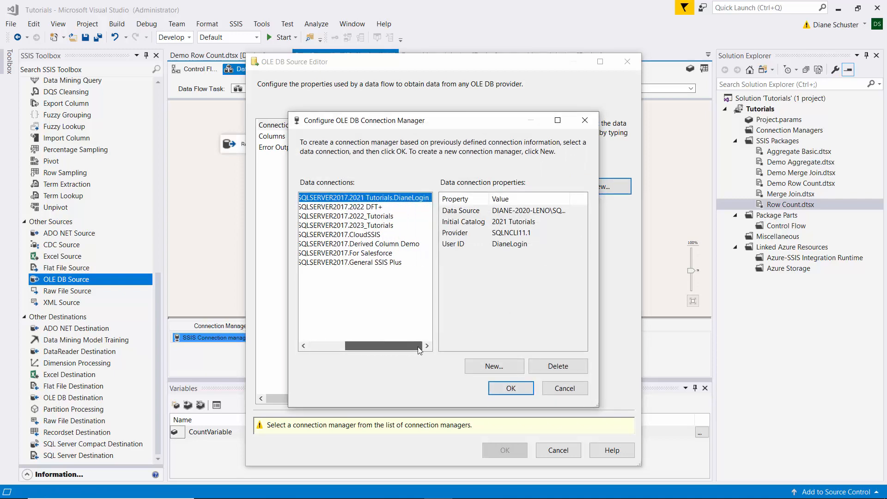
pyautogui.click(346, 226)
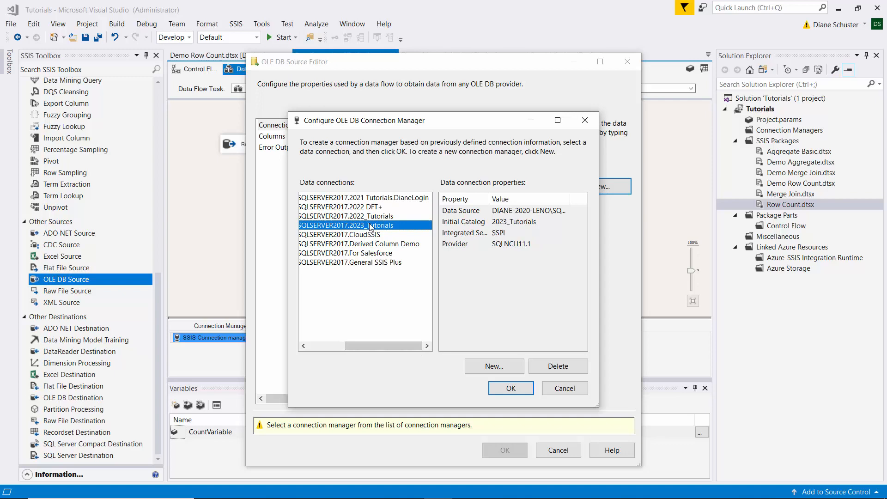
pyautogui.click(509, 387)
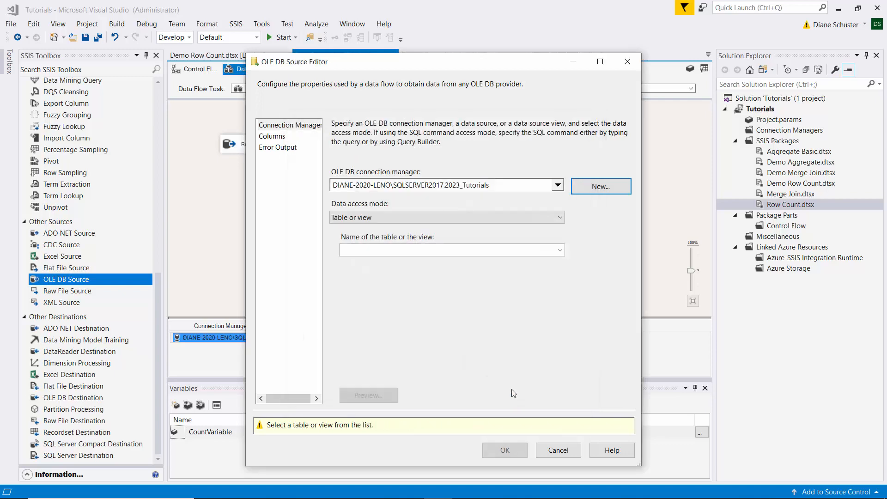
# - Select [dbo].[Sales Data by Model] as the source table, preview its rows and confirm
pyautogui.click(557, 251)
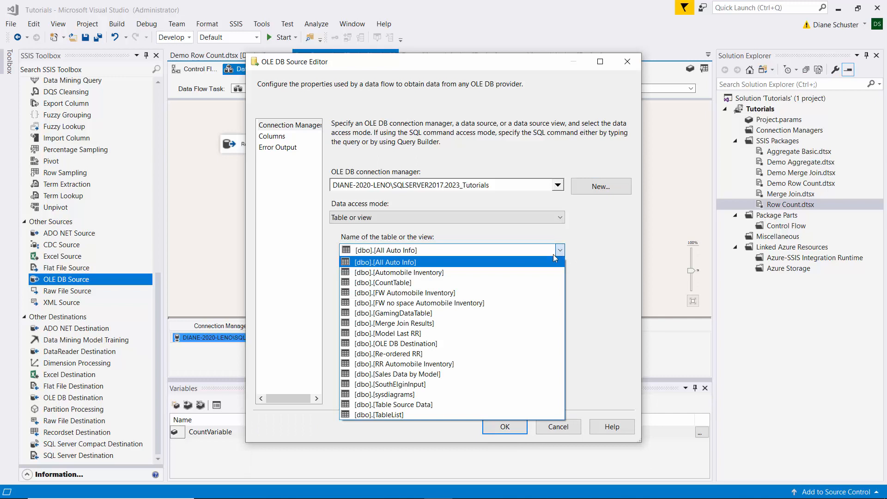
pyautogui.click(399, 375)
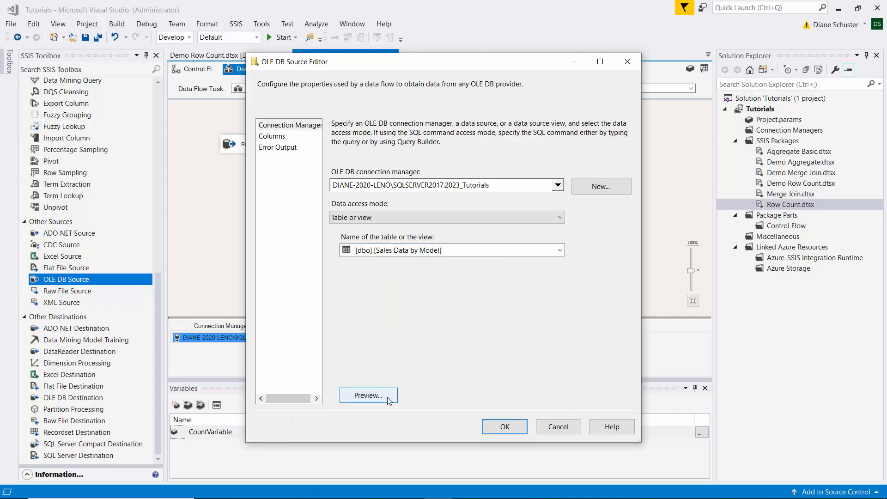
pyautogui.click(368, 395)
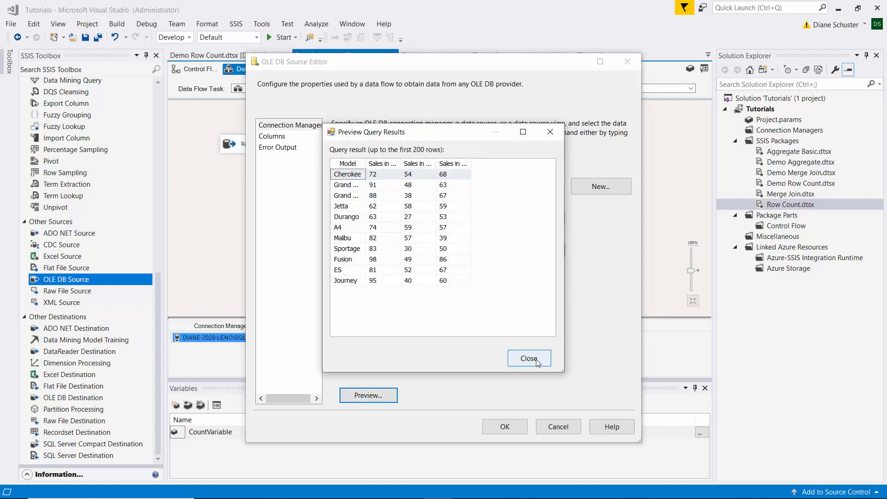
pyautogui.click(528, 359)
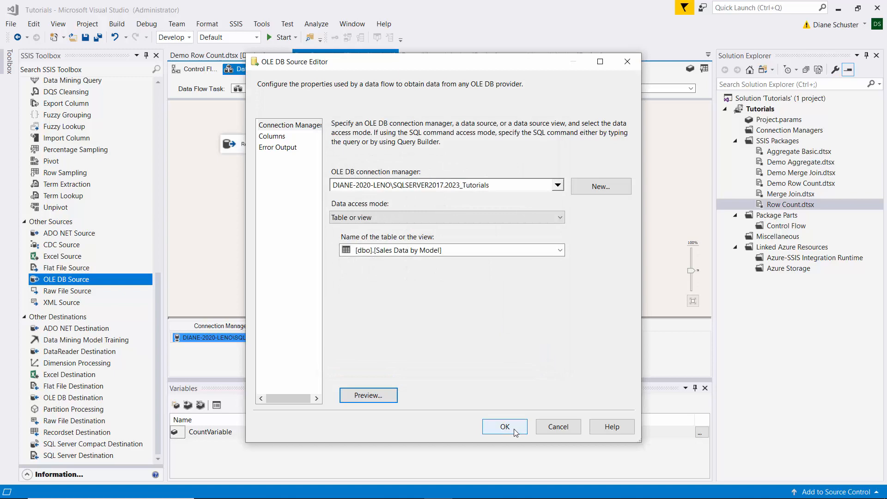
pyautogui.click(504, 427)
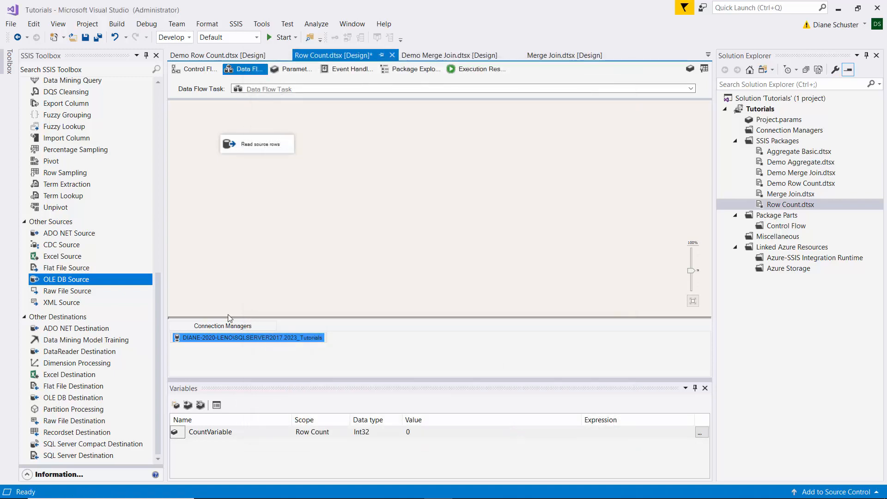
pyautogui.moveTo(57, 99)
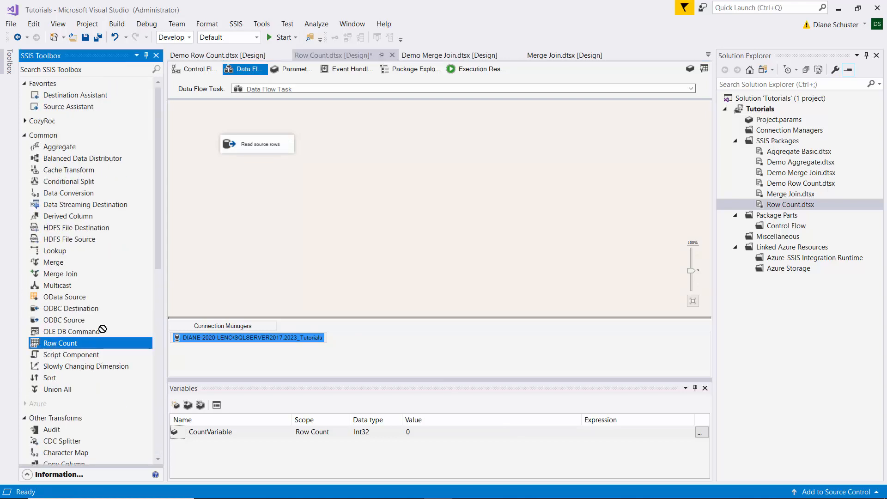
# - Add a Row Count transformation after the source storing its count in User::CountVariable
pyautogui.moveTo(59, 342); pyautogui.dragTo(251, 181)
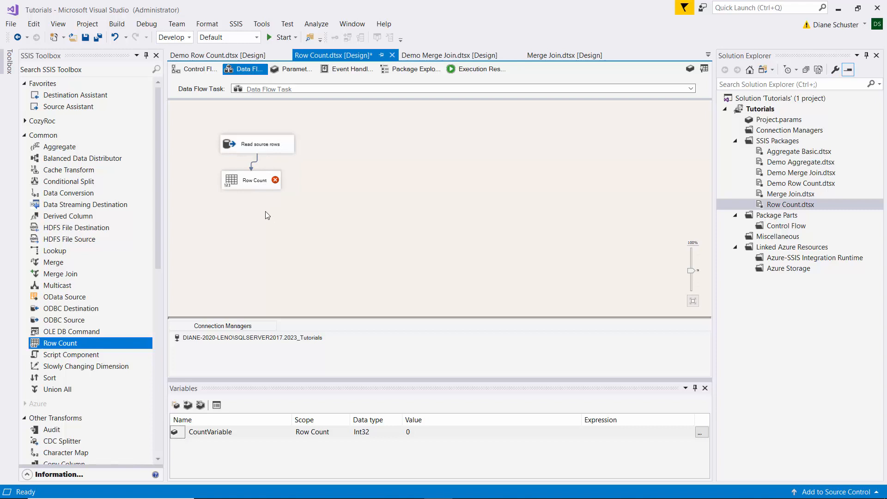
pyautogui.doubleClick(251, 180)
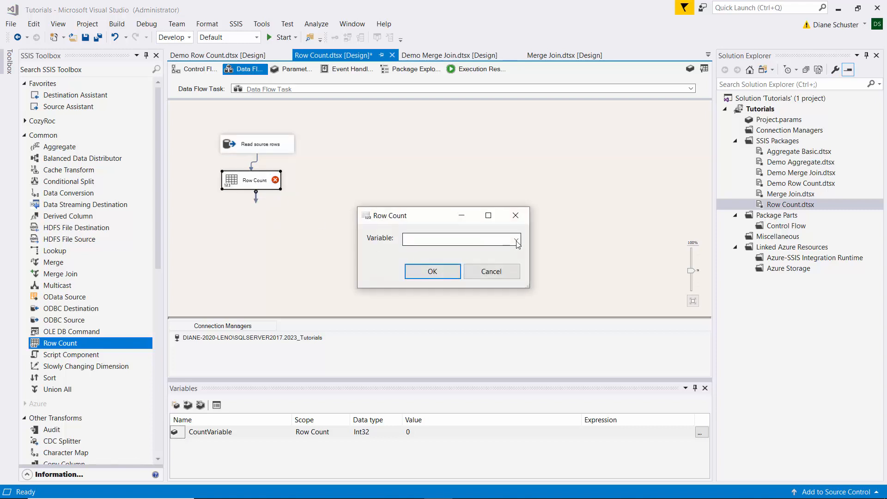
pyautogui.click(515, 238)
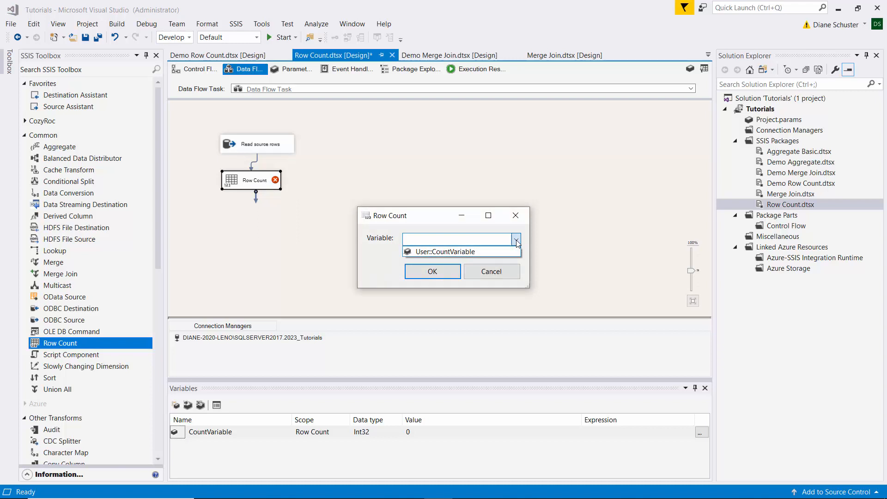
pyautogui.click(456, 251)
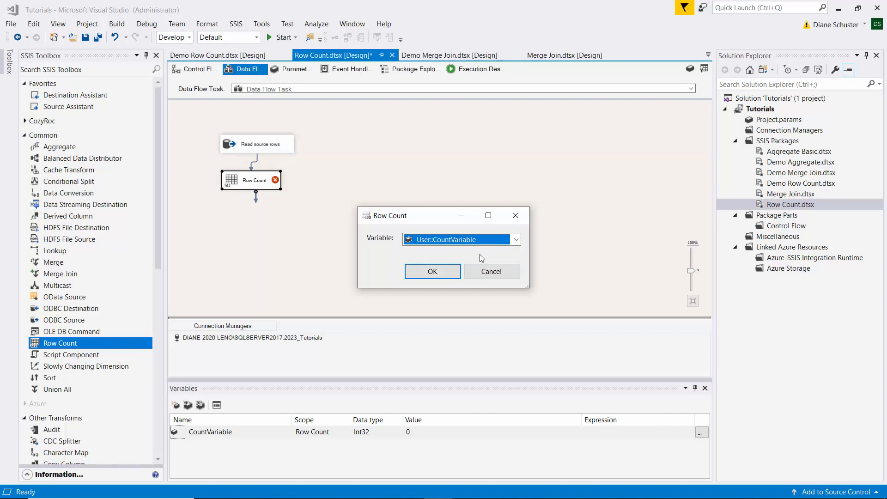
pyautogui.moveTo(455, 257)
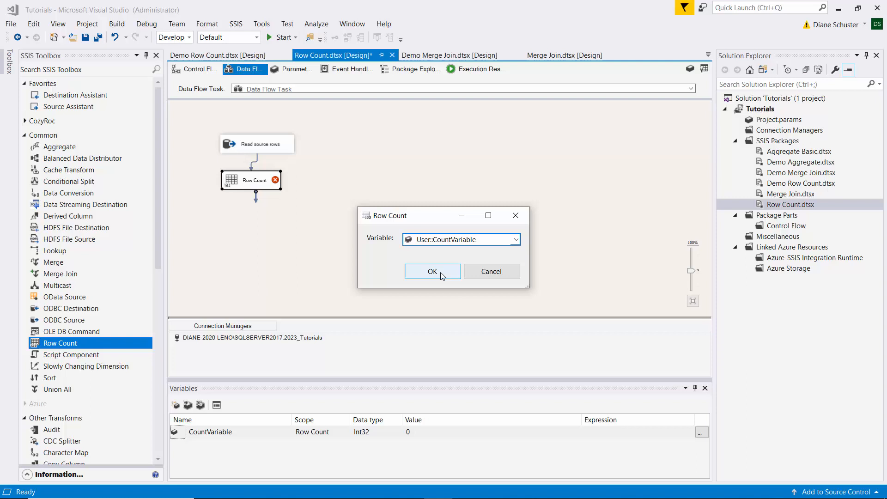
pyautogui.click(433, 271)
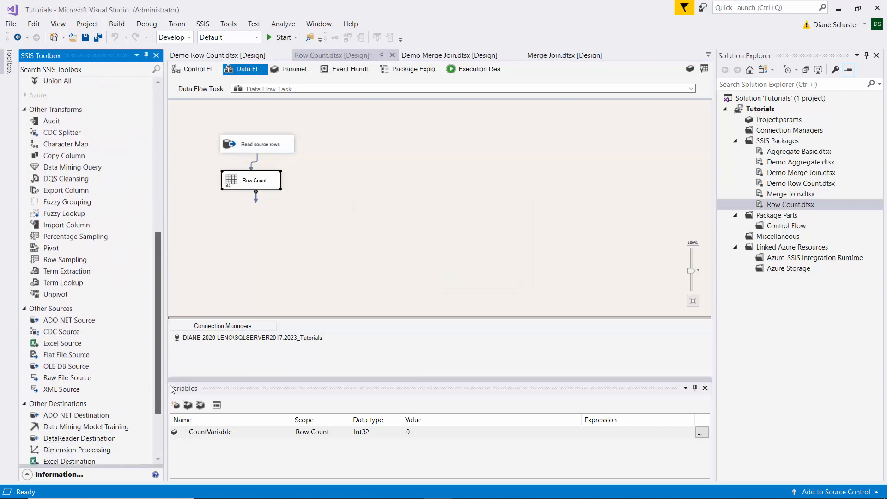
# - Add an Excel Destination fed by Row Count and rename it Write rows to Excel file
pyautogui.scroll(-3)
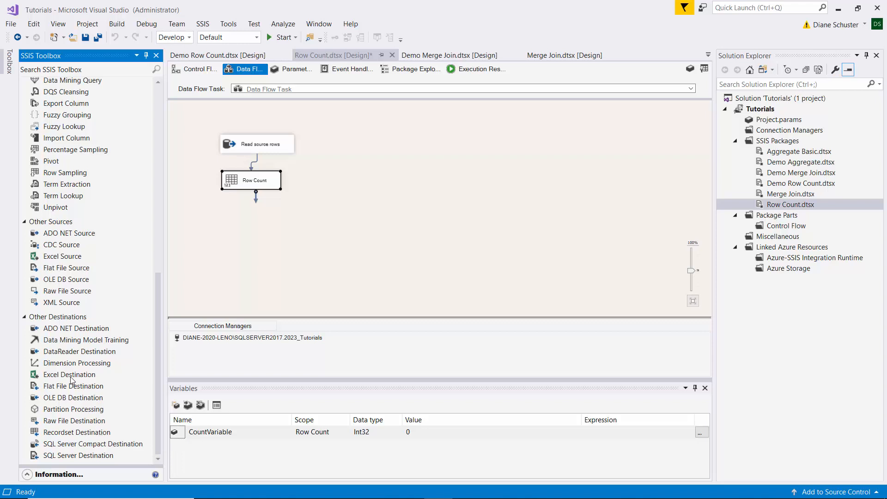
pyautogui.click(69, 374)
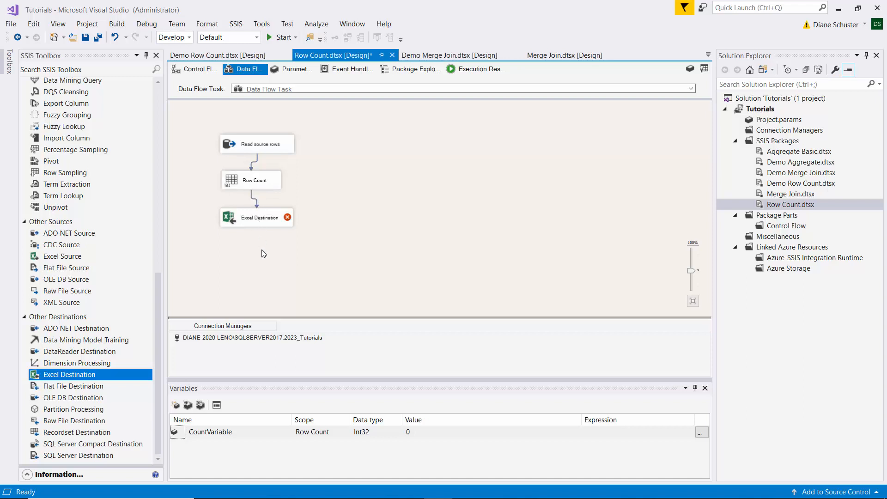
pyautogui.click(258, 217)
pyautogui.write('Write rows to Excel file')
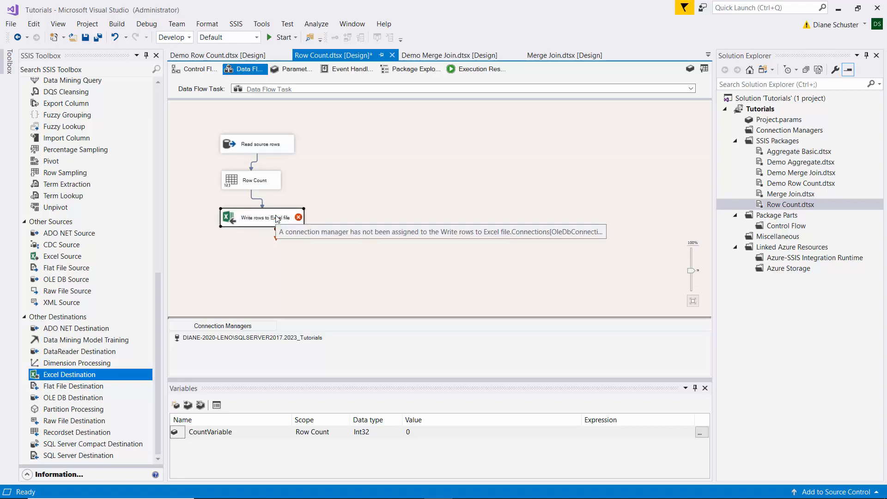
pyautogui.doubleClick(261, 217)
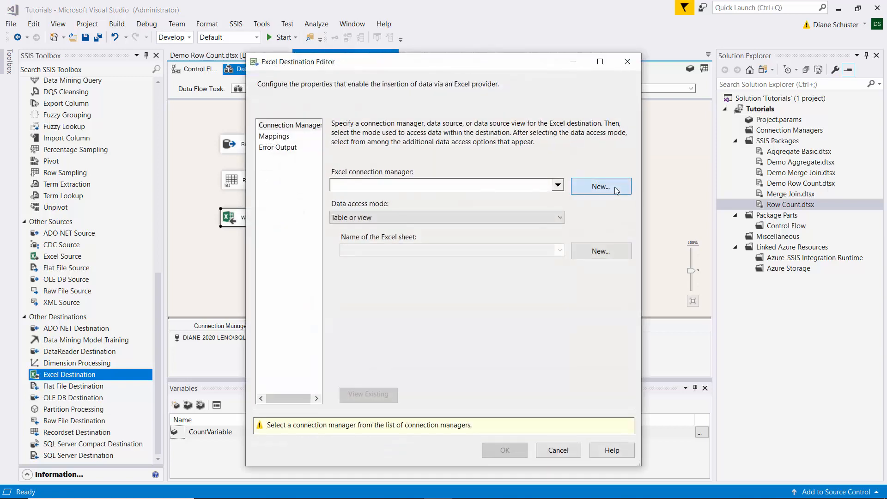
# - Create an Excel connection manager pointing to the workbook in the Row Count File folder
pyautogui.click(601, 186)
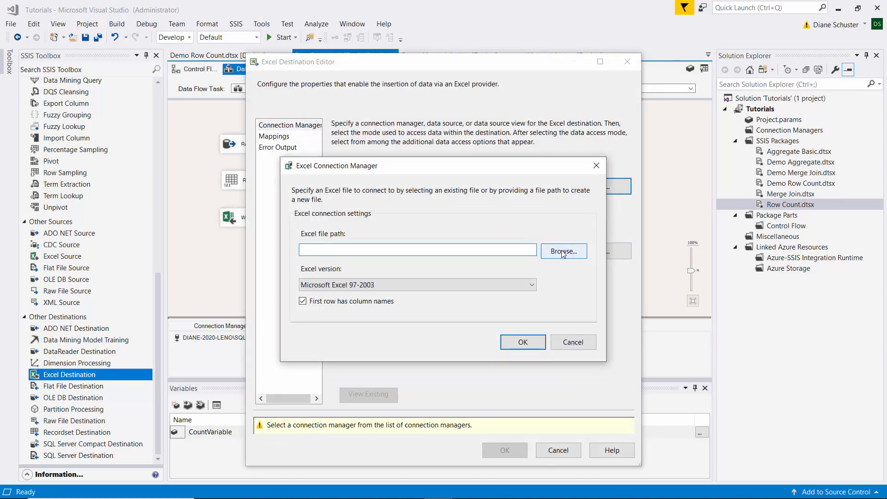
pyautogui.click(563, 251)
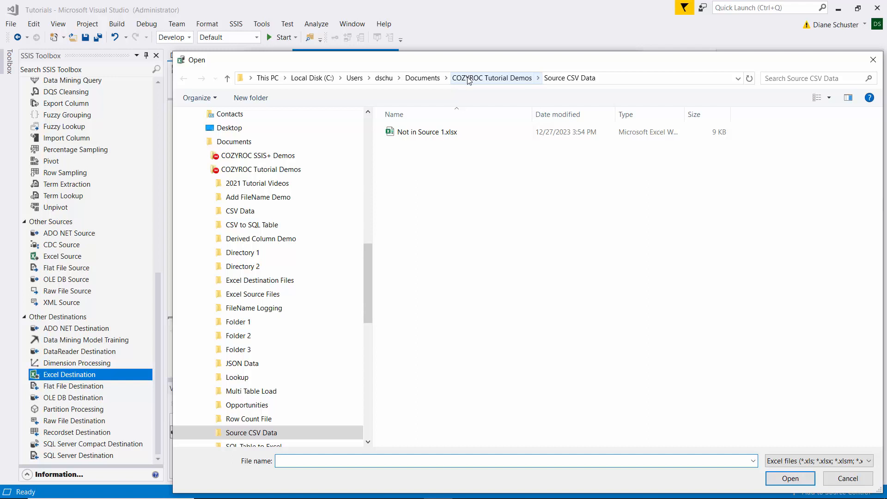
pyautogui.click(491, 78)
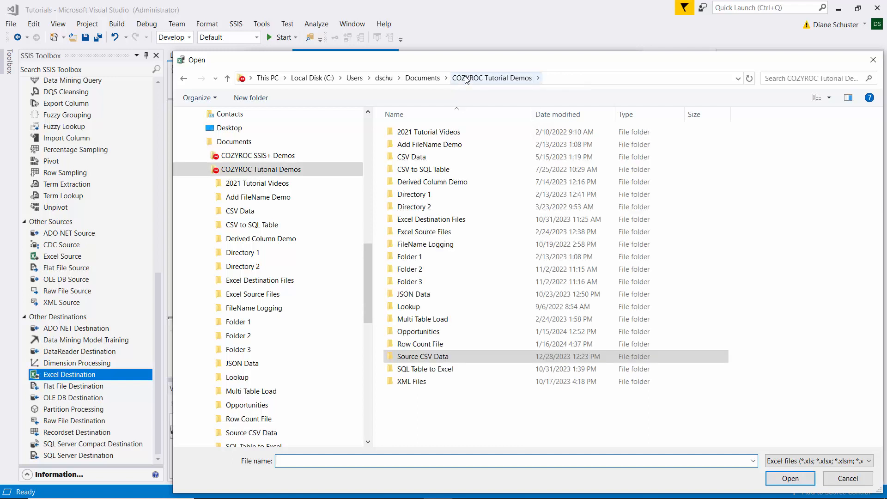
pyautogui.click(420, 344)
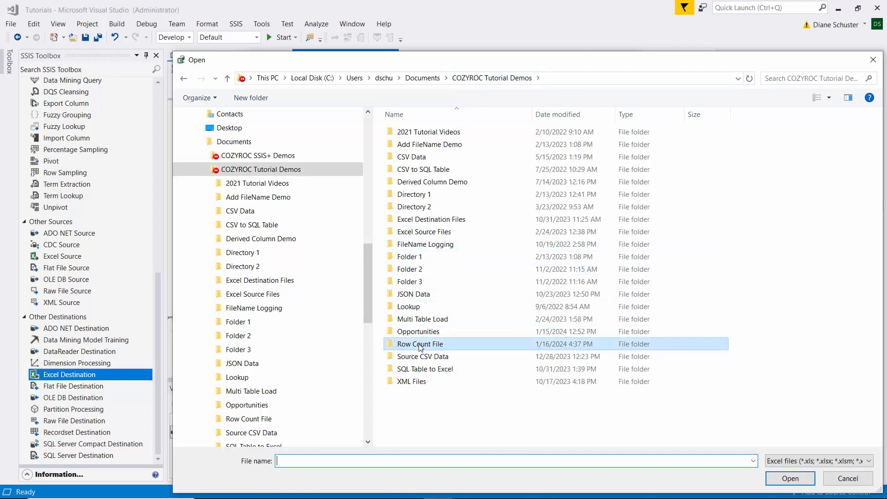
pyautogui.doubleClick(419, 344)
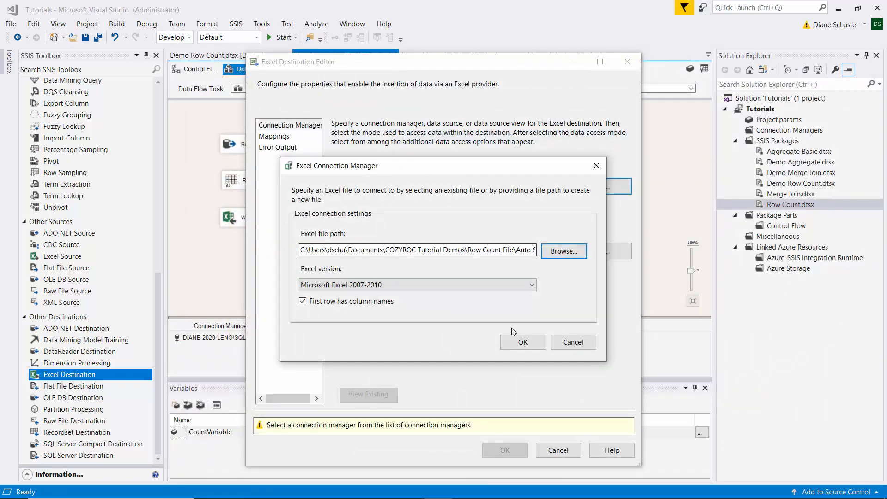
pyautogui.click(521, 342)
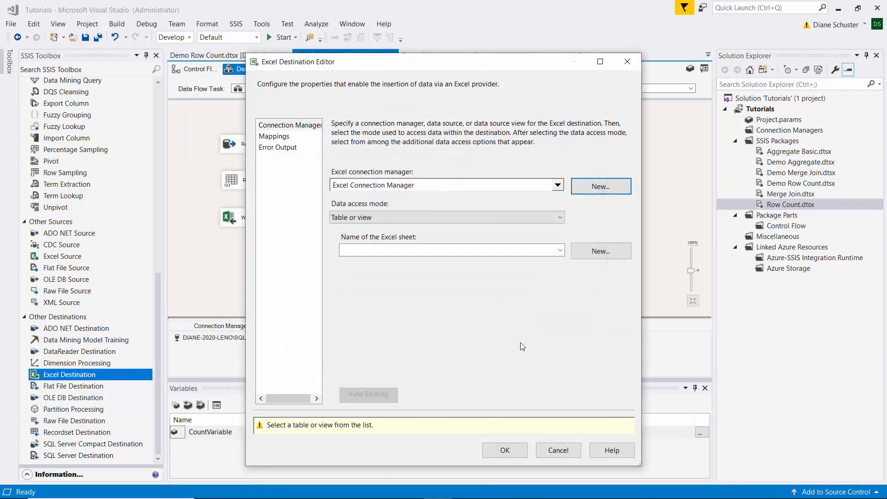
# - Target the Sales$ sheet, review the column mappings and confirm the destination
pyautogui.click(558, 250)
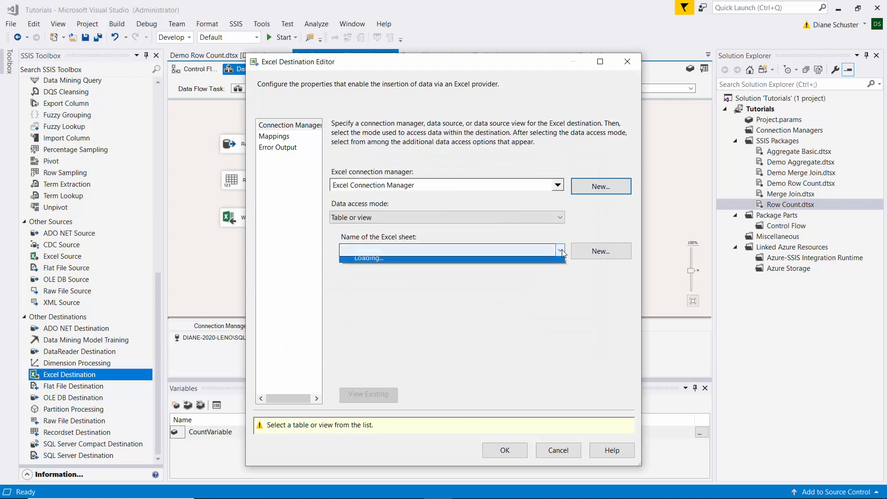
pyautogui.click(368, 250)
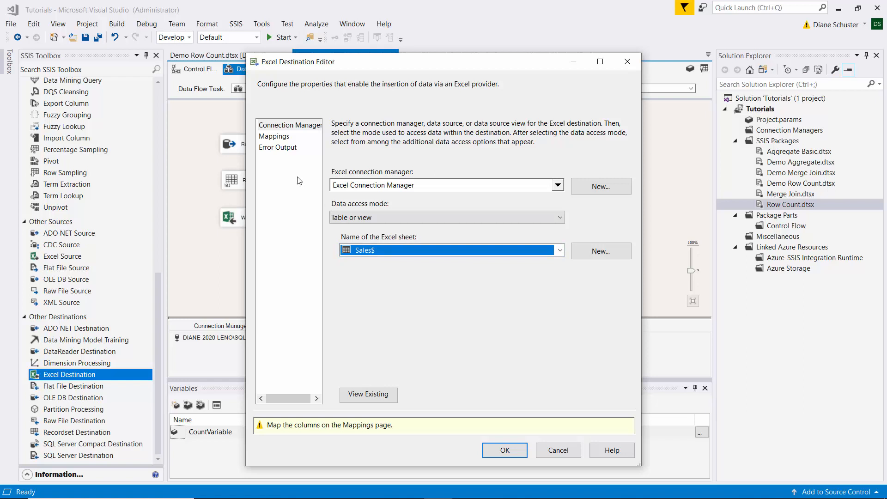
pyautogui.click(273, 135)
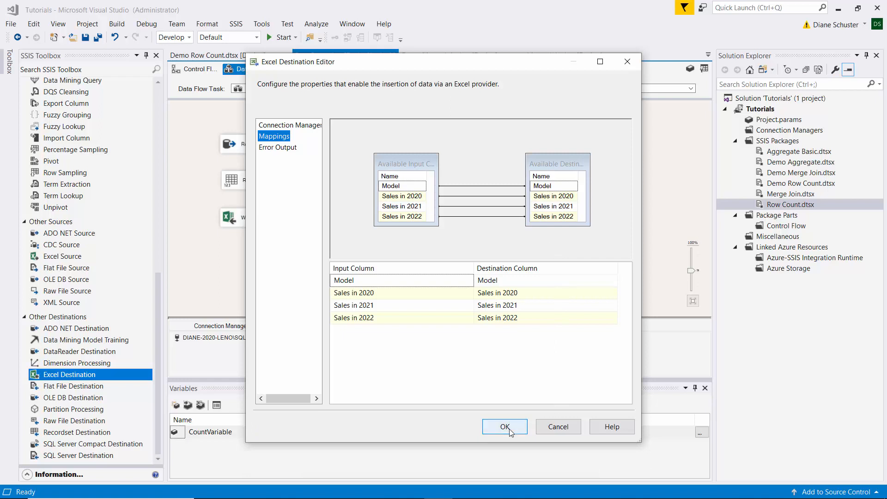
pyautogui.click(505, 427)
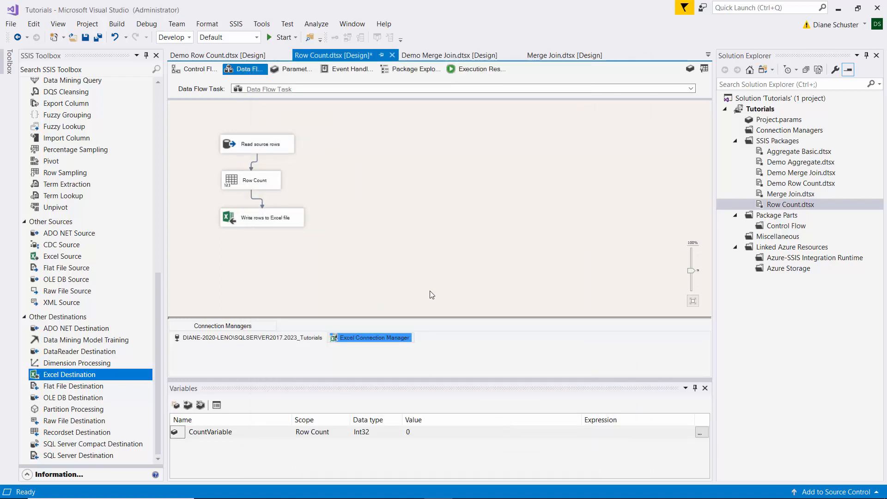
pyautogui.moveTo(432, 294)
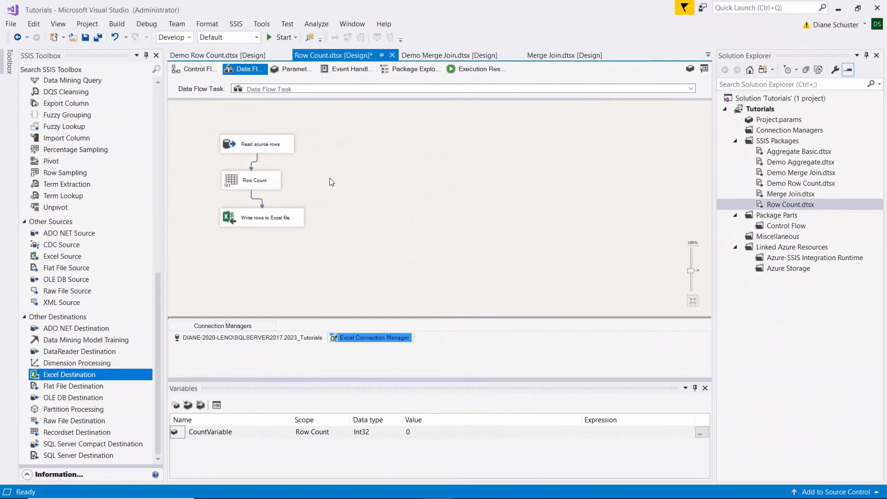
# - Place an Execute SQL Task below the Data Flow Task in the control flow
pyautogui.click(195, 68)
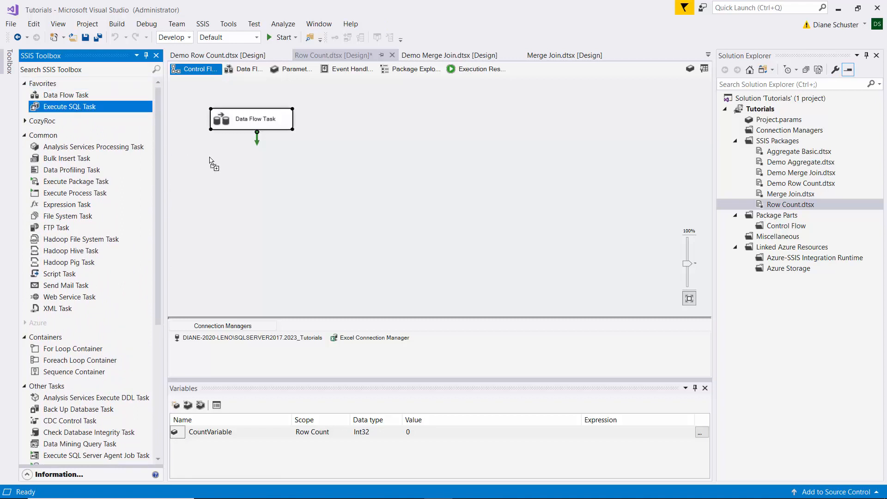
pyautogui.moveTo(69, 106); pyautogui.dragTo(255, 167)
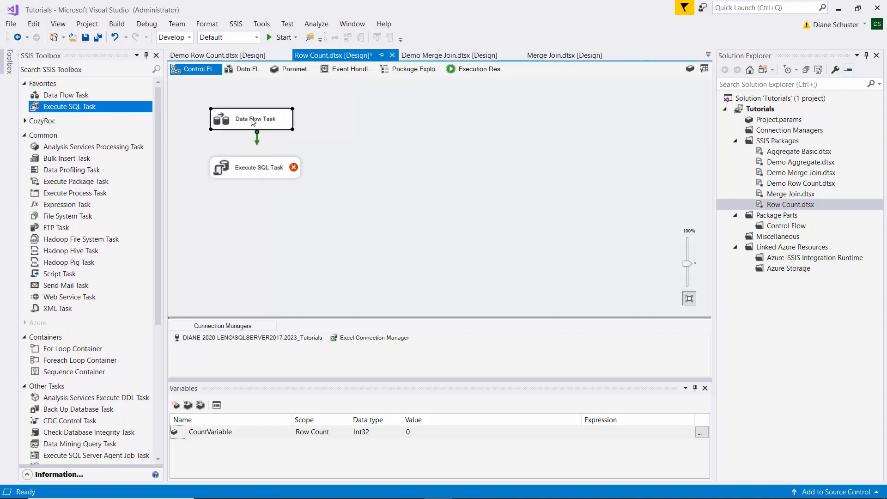
pyautogui.click(256, 201)
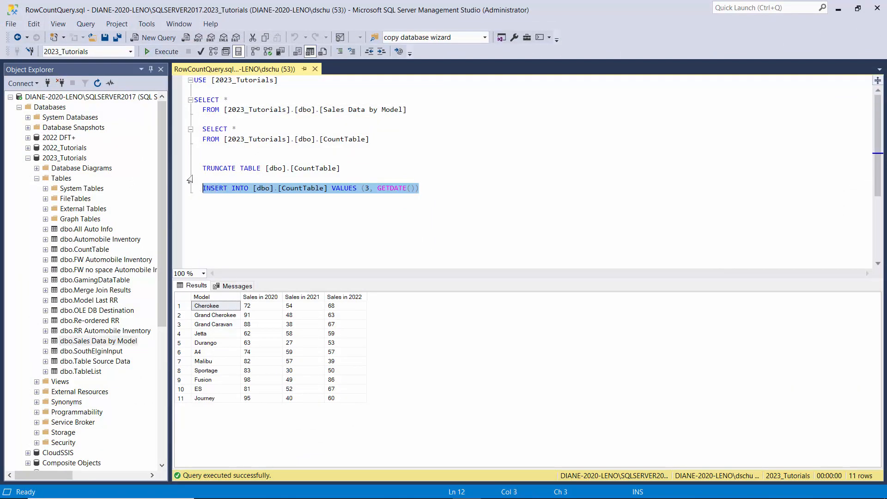
# - Run the INSERT INTO CountTable statement and the SELECT showing CountTable rows in SSMS
pyautogui.click(165, 52)
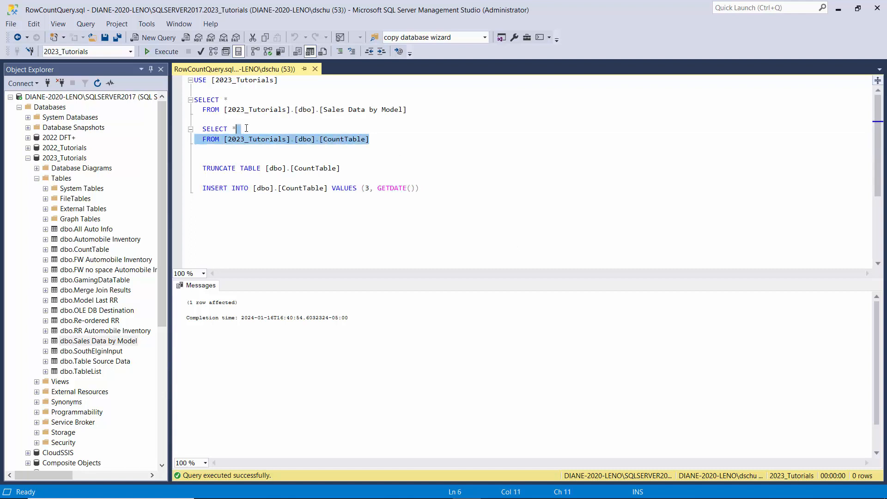
pyautogui.click(161, 52)
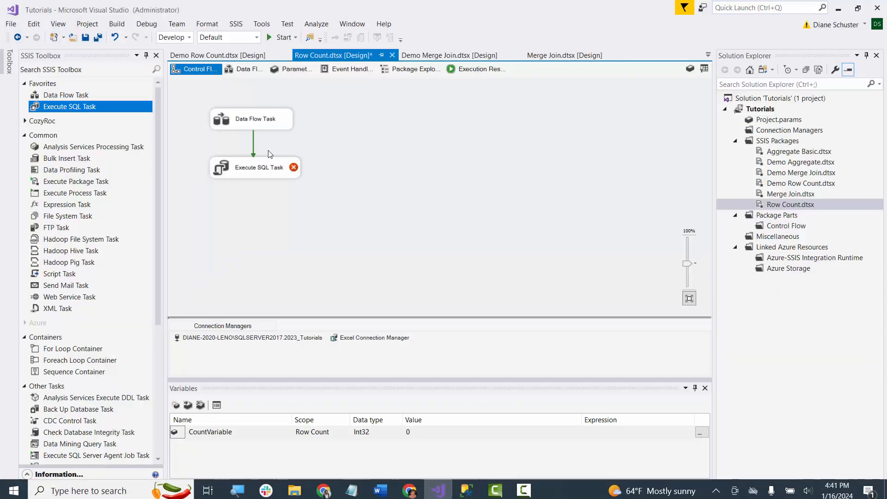
# - Give the Execute SQL Task the 2023_Tutorials OLE DB connection
pyautogui.click(254, 167)
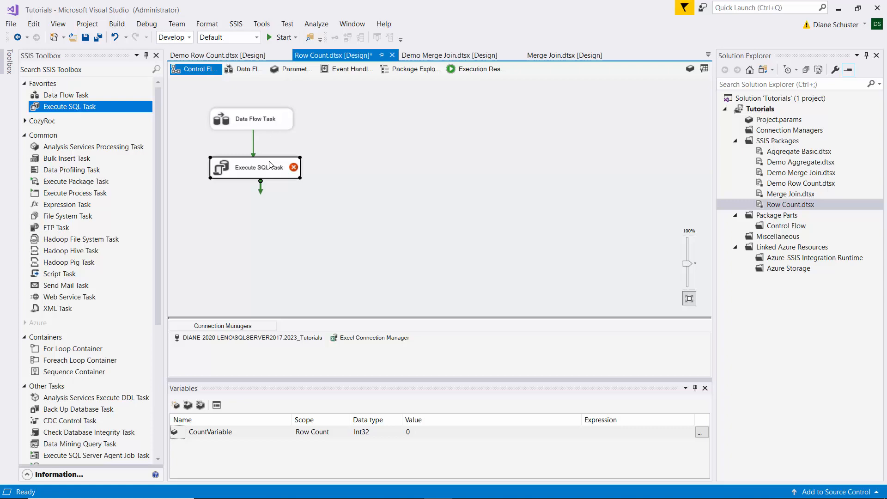
pyautogui.doubleClick(255, 167)
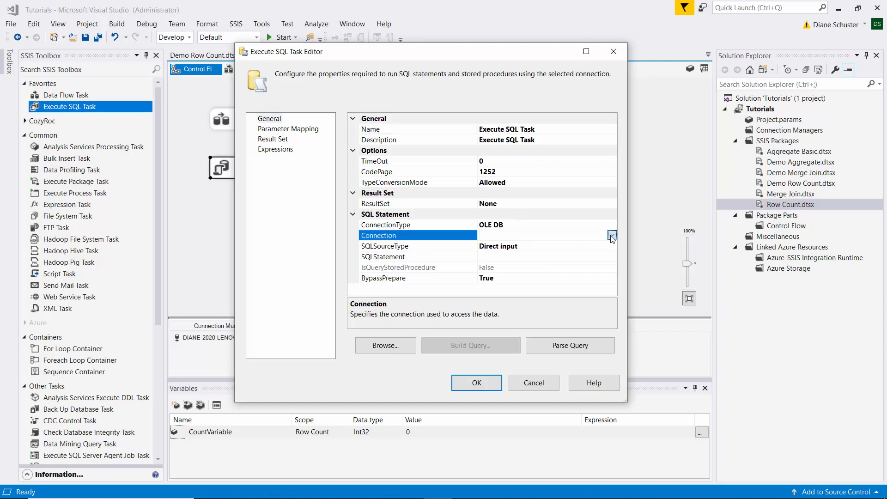
pyautogui.click(611, 235)
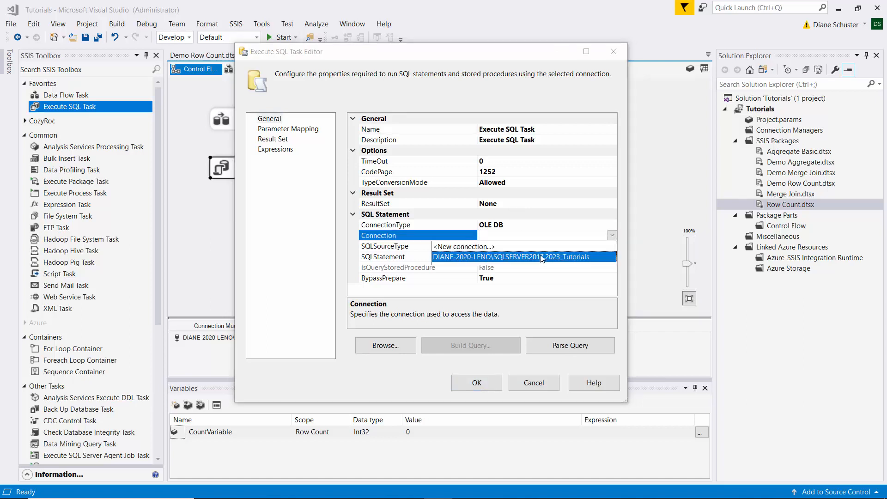
pyautogui.click(511, 256)
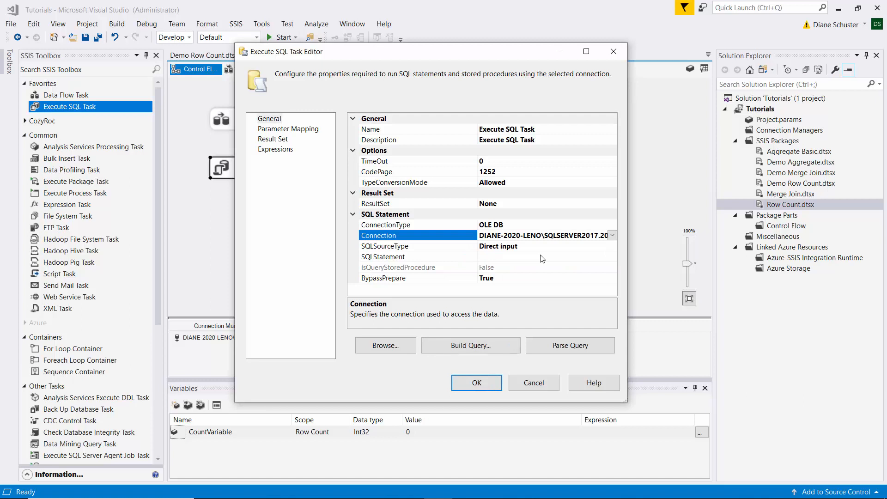
pyautogui.moveTo(500, 257)
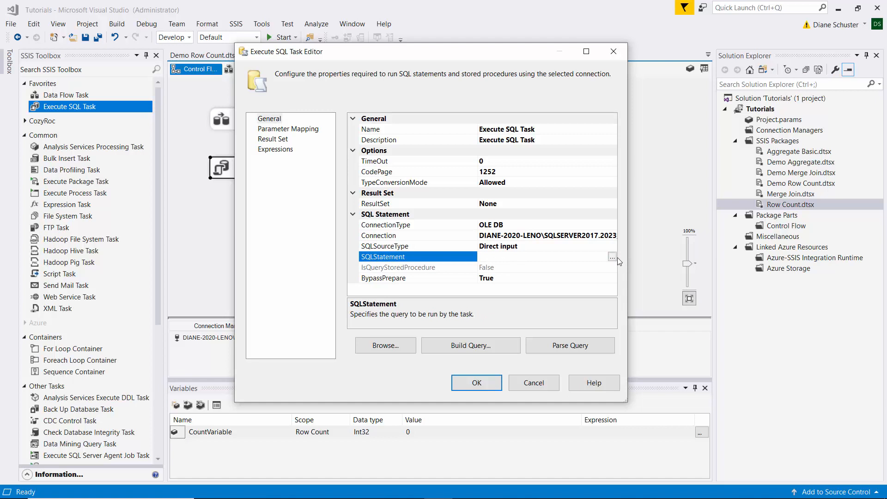
# - Enter INSERT INTO [dbo].[CountTable] VALUES (?, GETDATE()) as the SQL statement
pyautogui.click(612, 256)
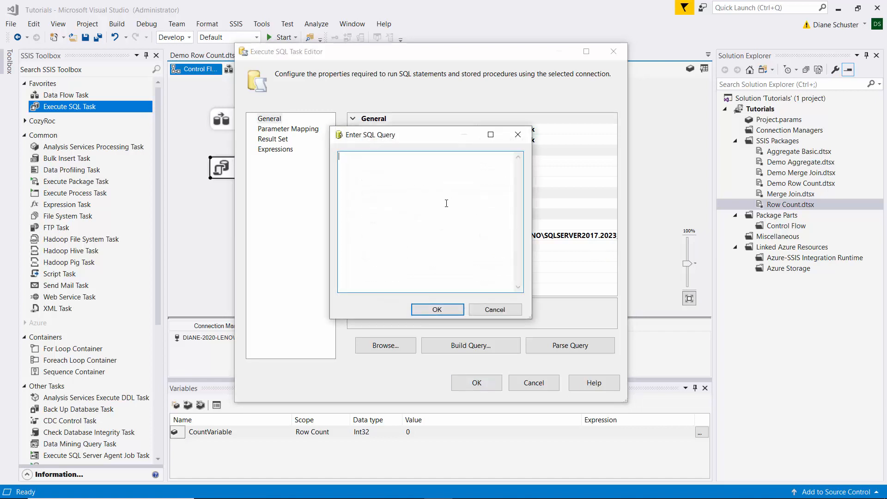
pyautogui.write('INSERT INTO [dbo].[CountTable] VALUES (3, GETDATE())')
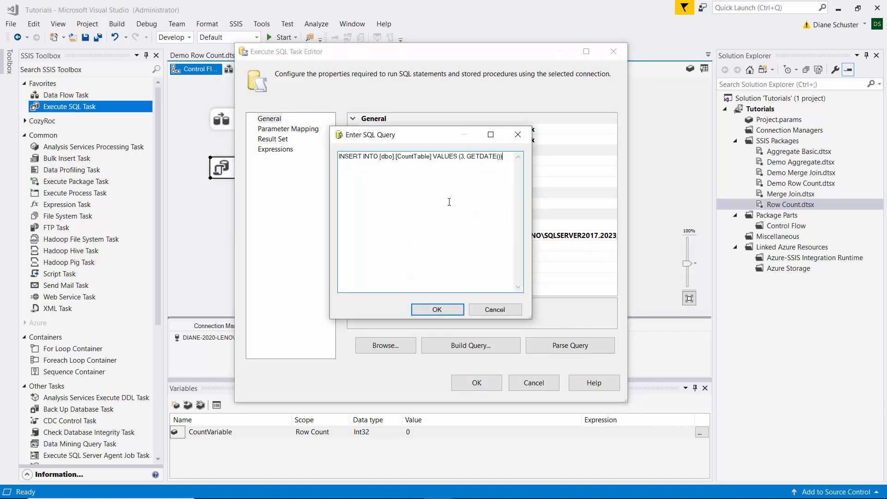
pyautogui.click(460, 157)
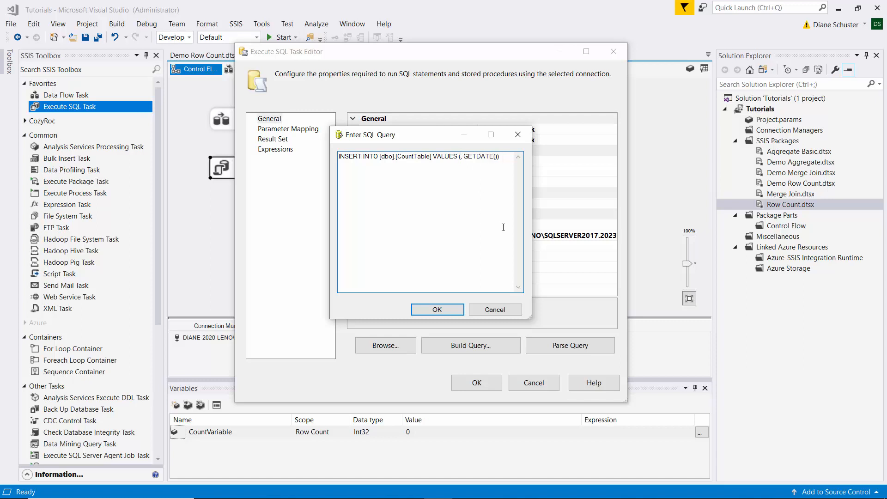
pyautogui.write('?')
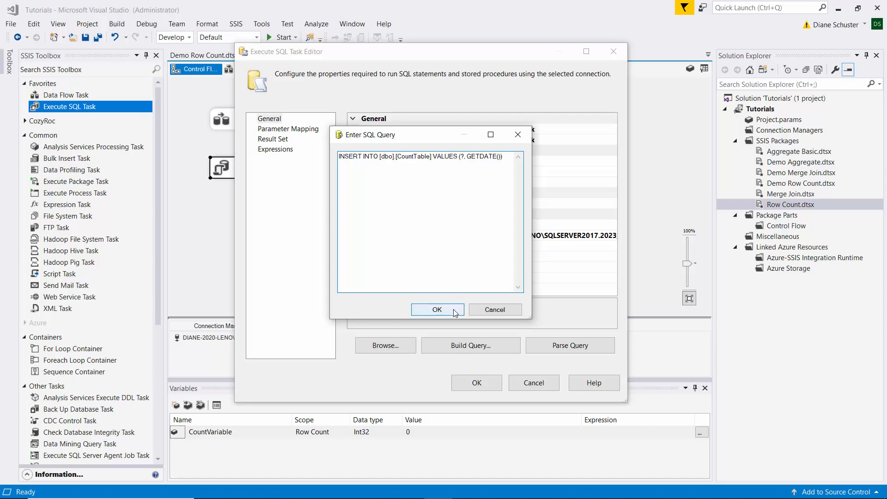
pyautogui.click(436, 309)
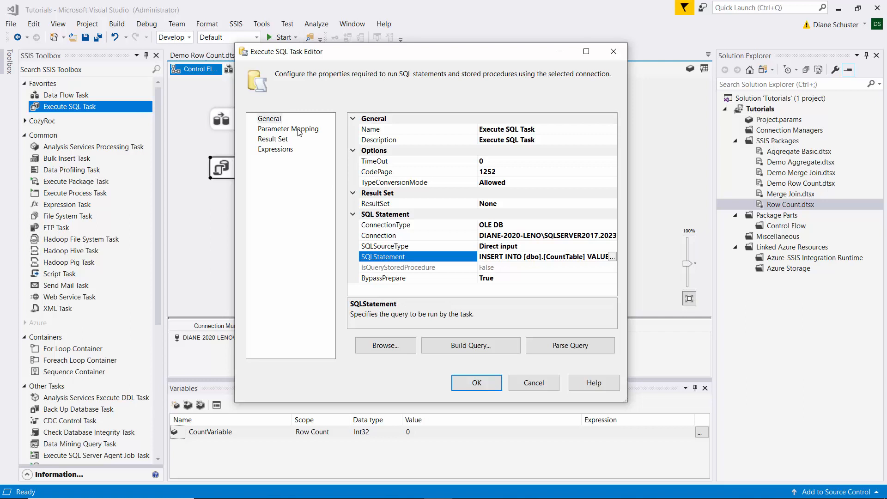
pyautogui.click(288, 129)
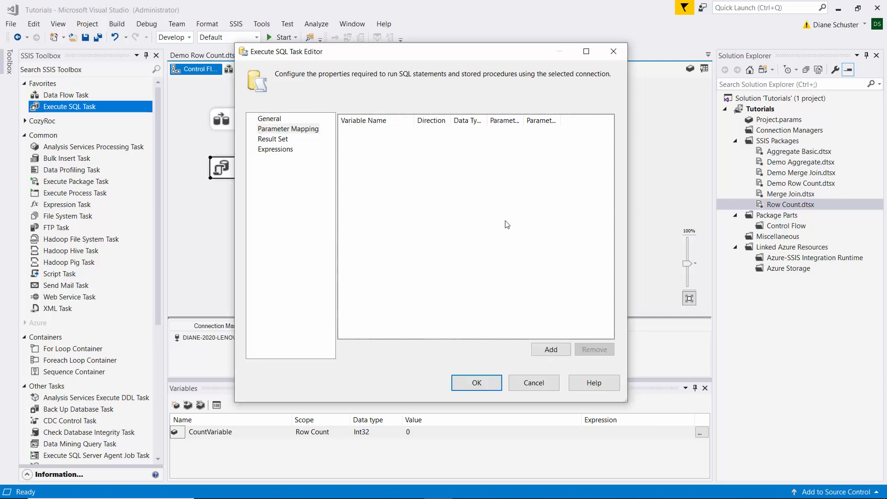
# - Add a parameter mapping bound to User::CountVariable
pyautogui.click(549, 349)
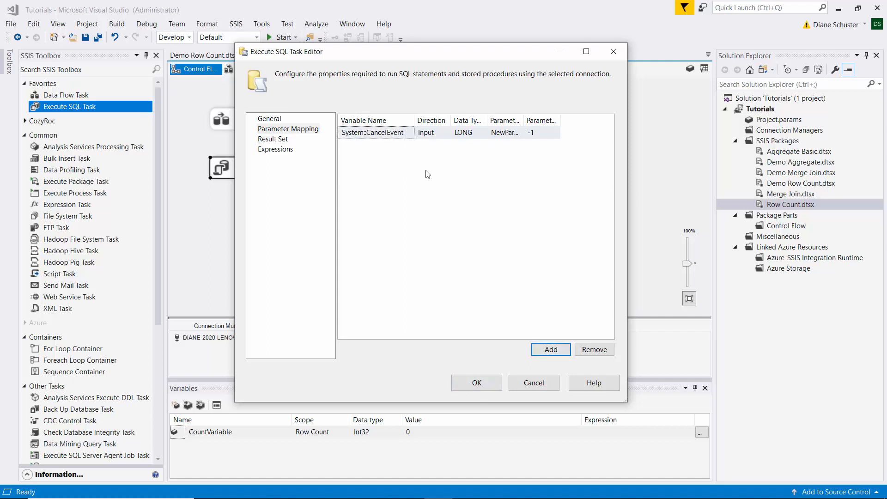
pyautogui.click(409, 132)
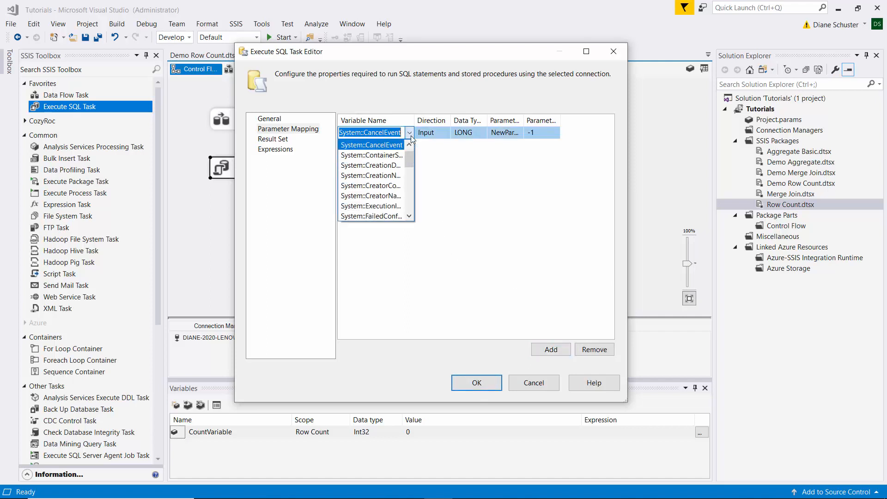
pyautogui.scroll(-3)
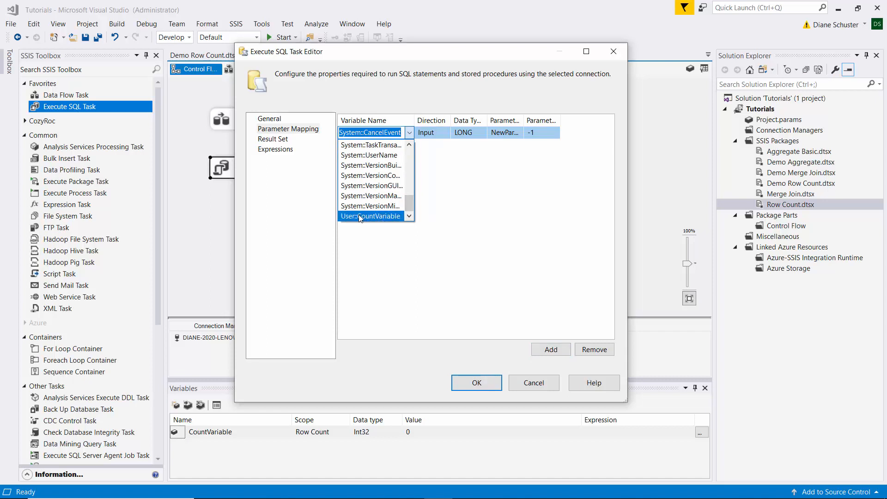
pyautogui.click(369, 216)
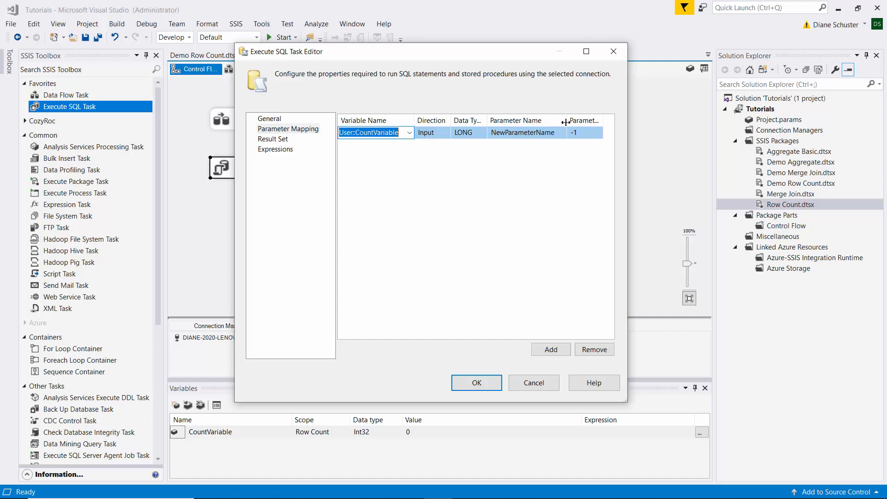
# - Set the parameter name to 0 and close the Execute SQL Task editor
pyautogui.click(520, 132)
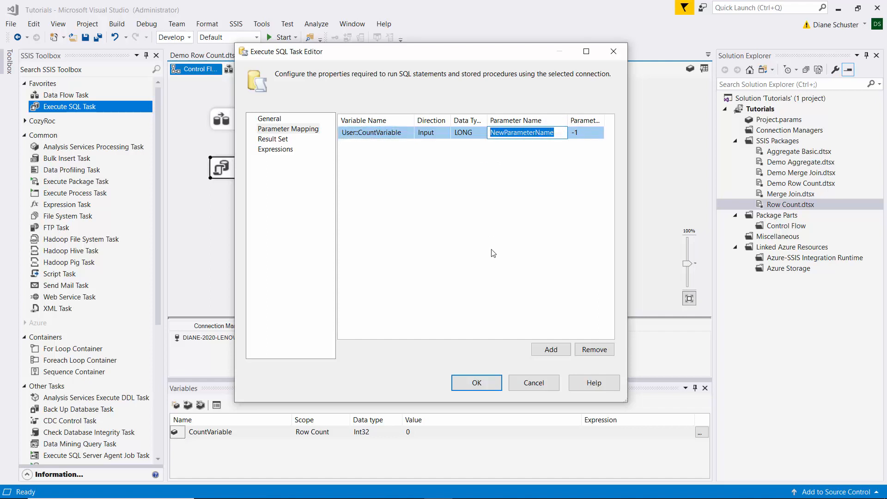
pyautogui.write('0')
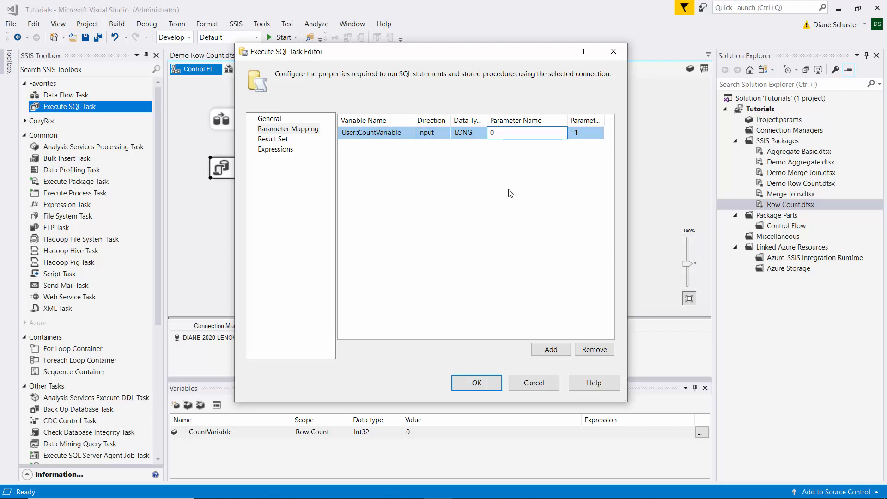
pyautogui.moveTo(508, 180)
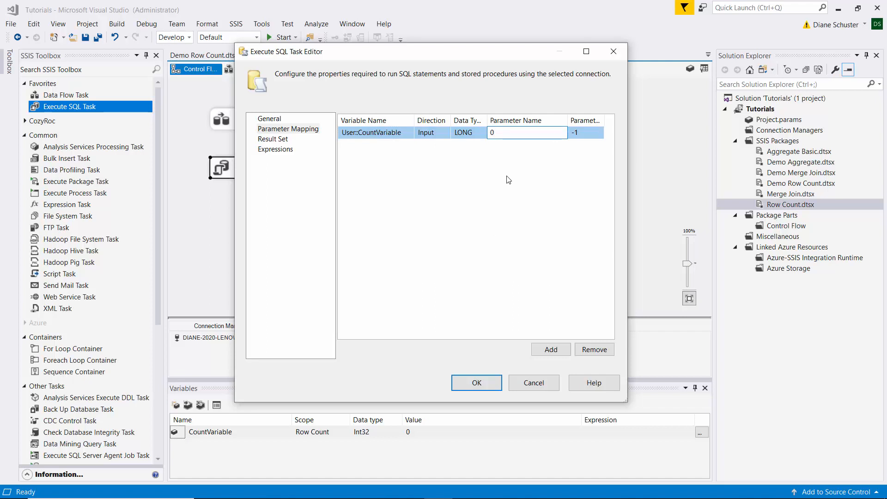
pyautogui.click(525, 133)
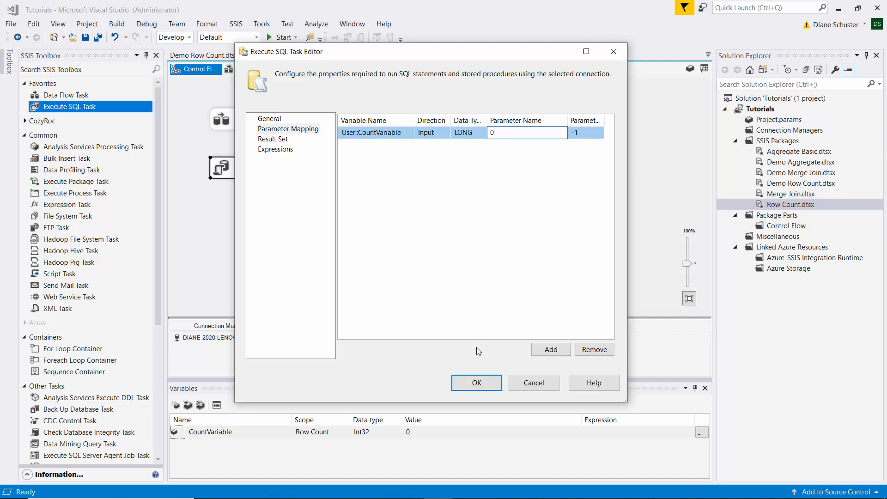
pyautogui.click(476, 382)
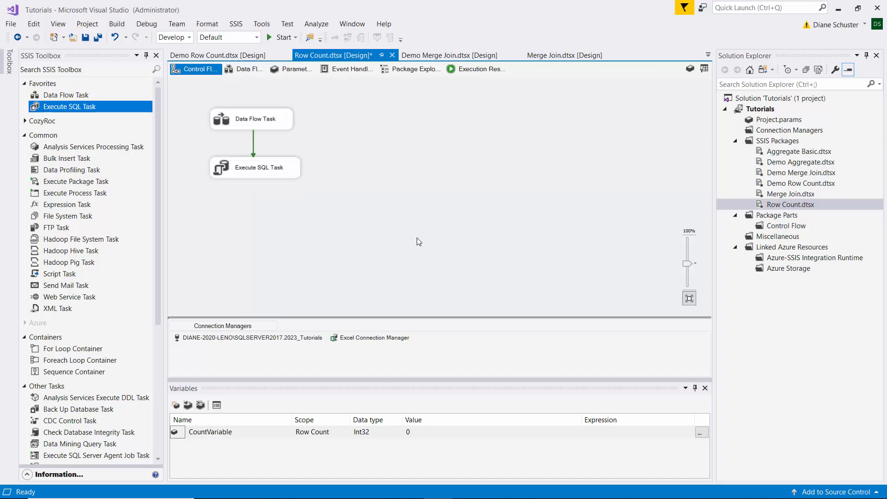
# - Save the Row Count package and select Row Count.dtsx in Solution Explorer
pyautogui.click(97, 37)
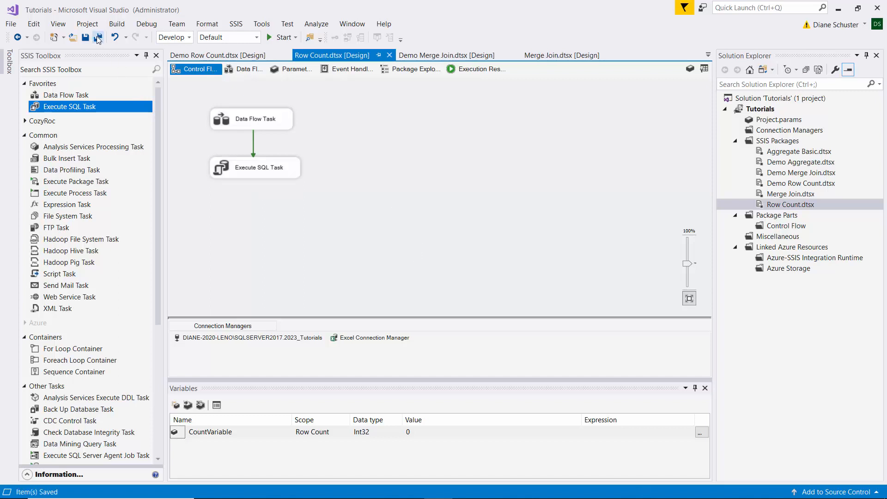
pyautogui.click(789, 204)
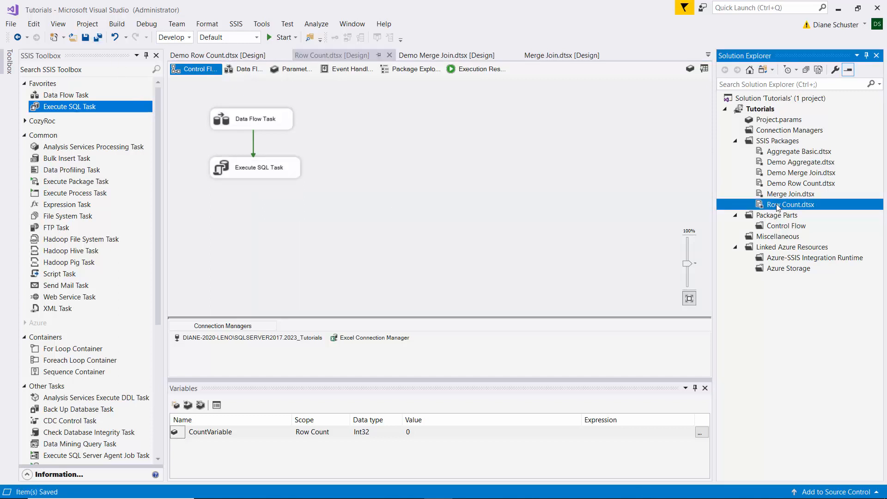
pyautogui.click(789, 204)
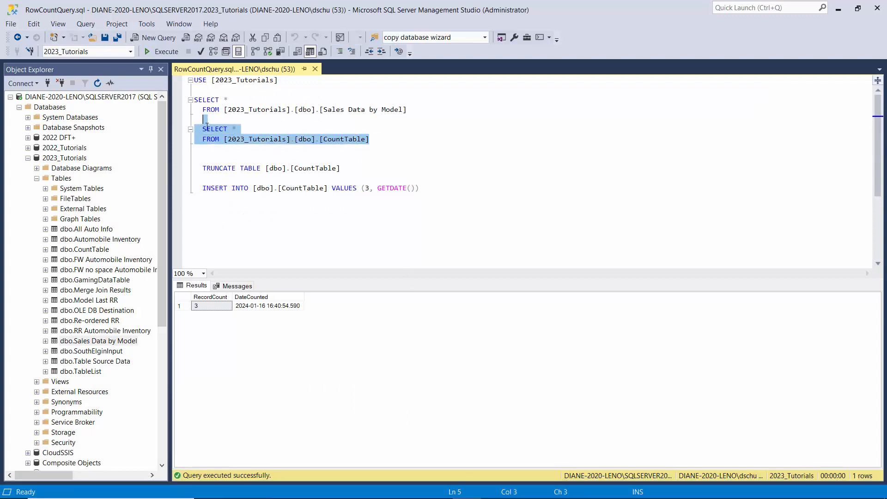
# - Rerun the CountTable SELECT to confirm a second row with count 11
pyautogui.click(165, 52)
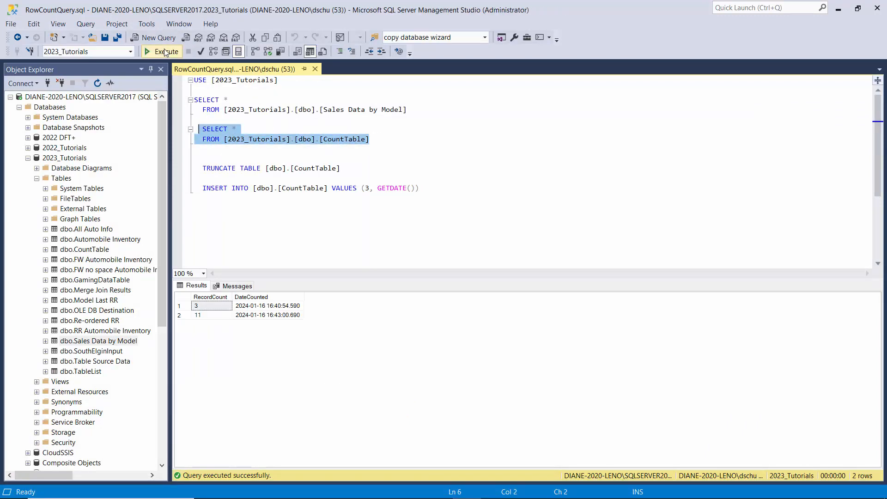